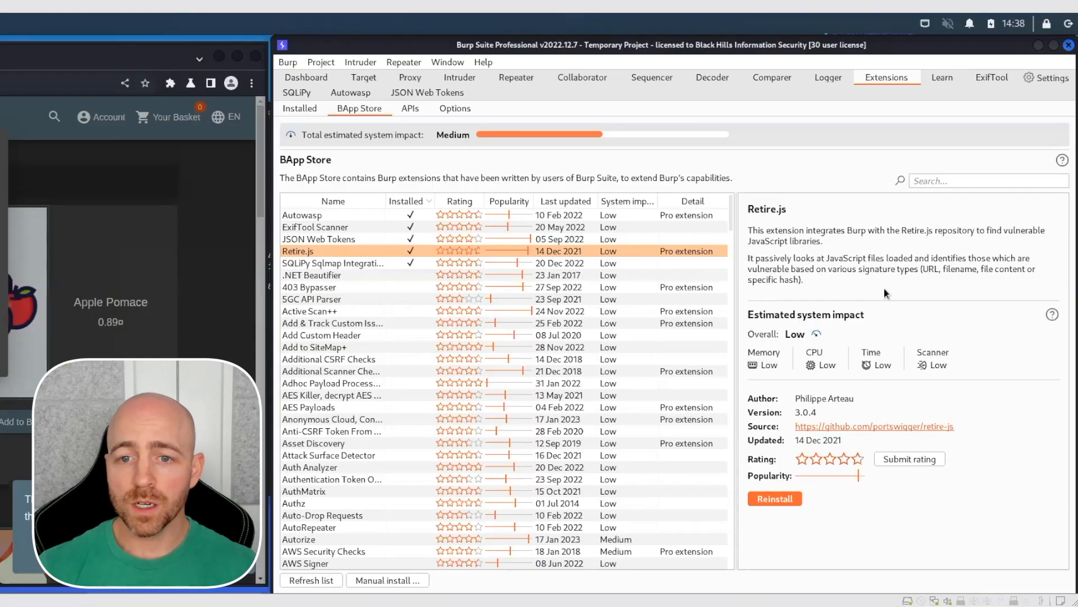
mouse_move(844, 261)
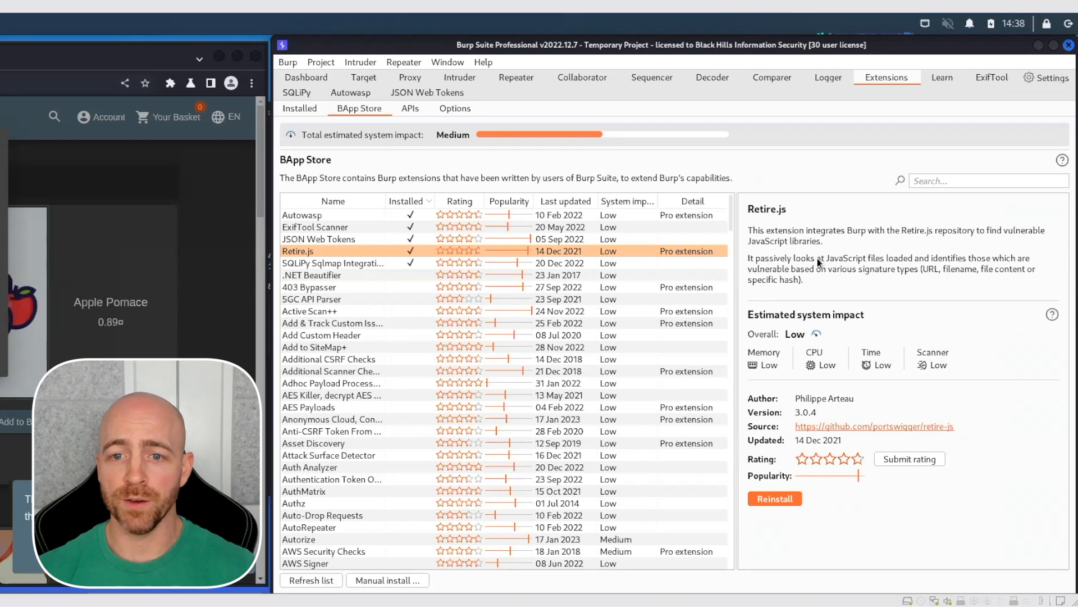
mouse_move(897, 281)
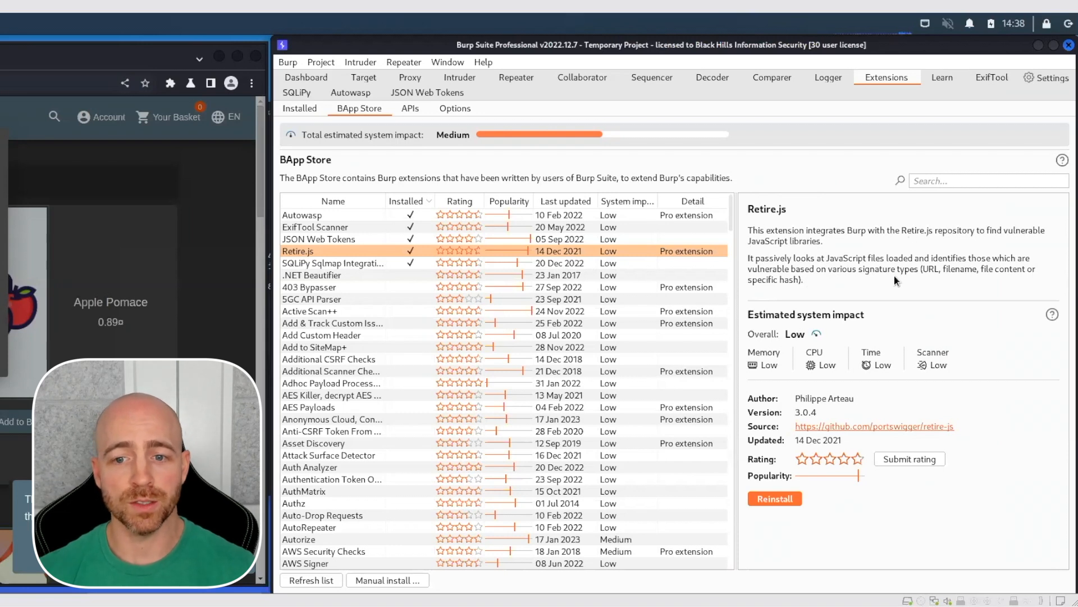
mouse_move(950, 360)
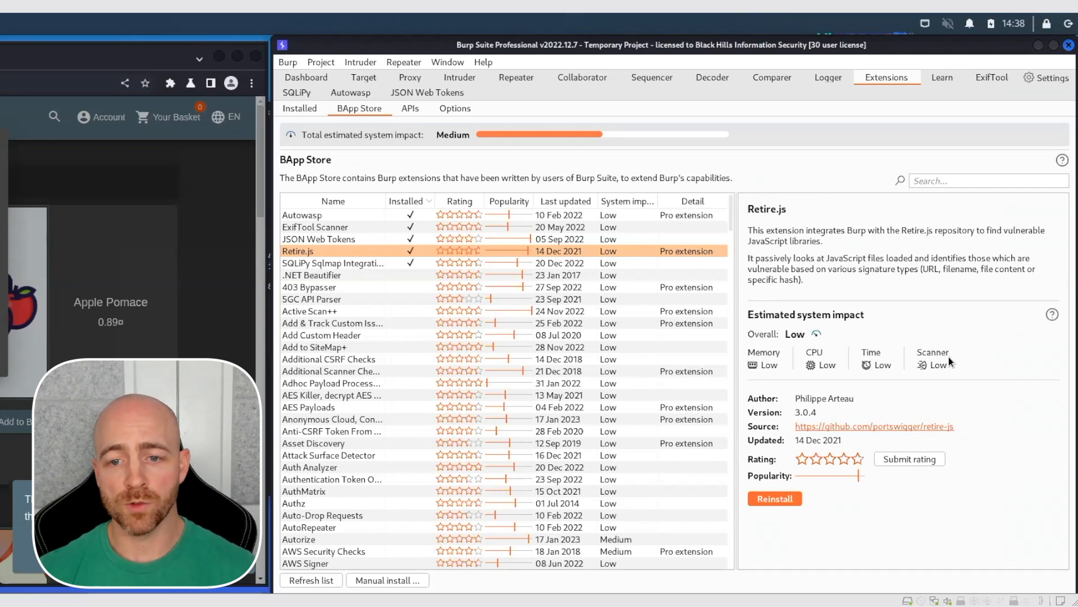
mouse_move(778, 433)
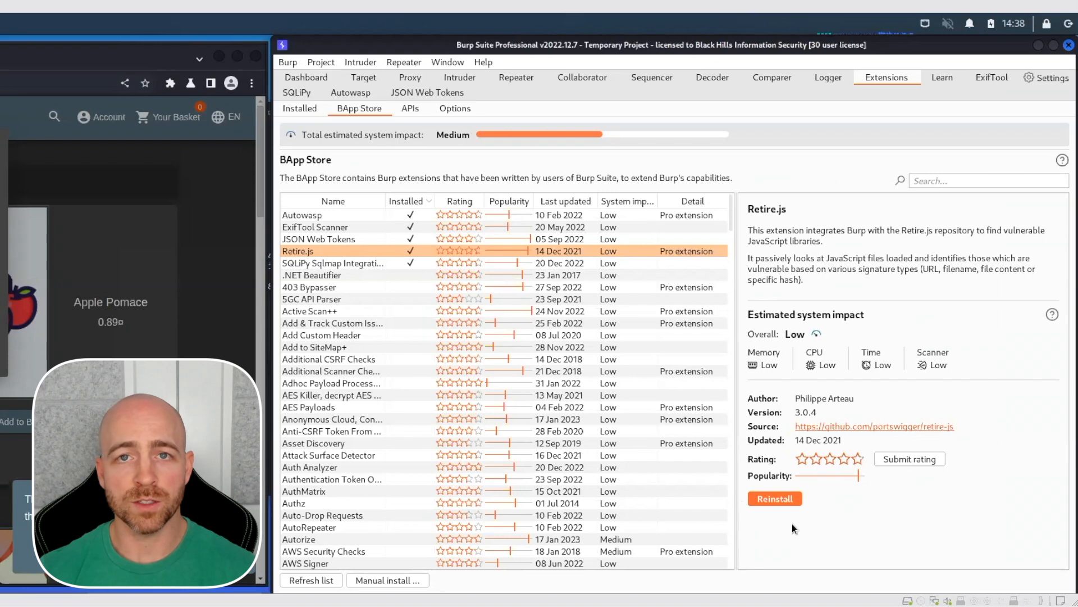
mouse_move(819, 486)
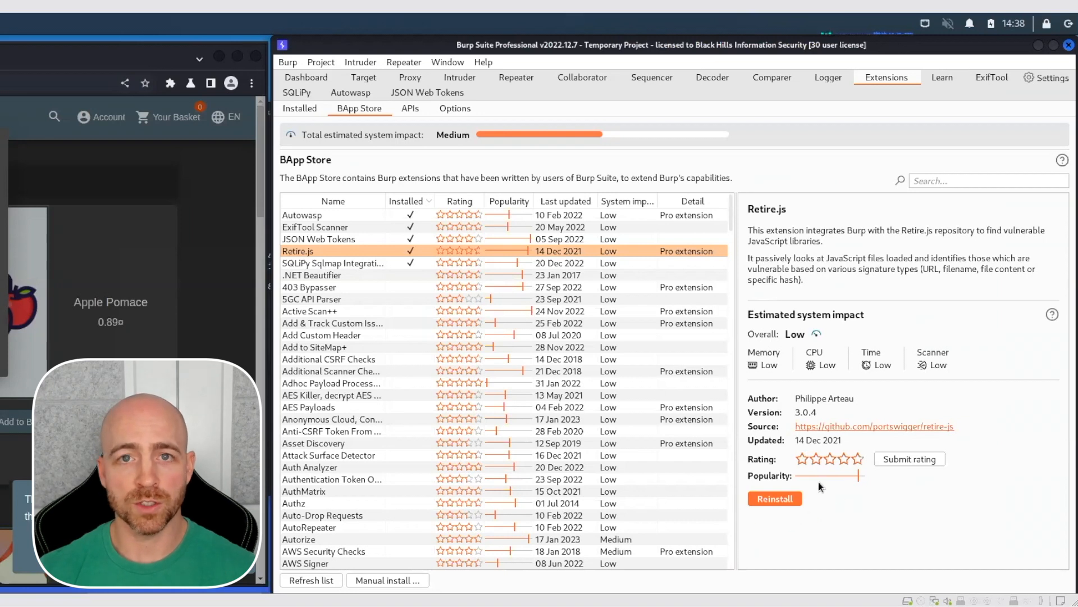
mouse_move(877, 519)
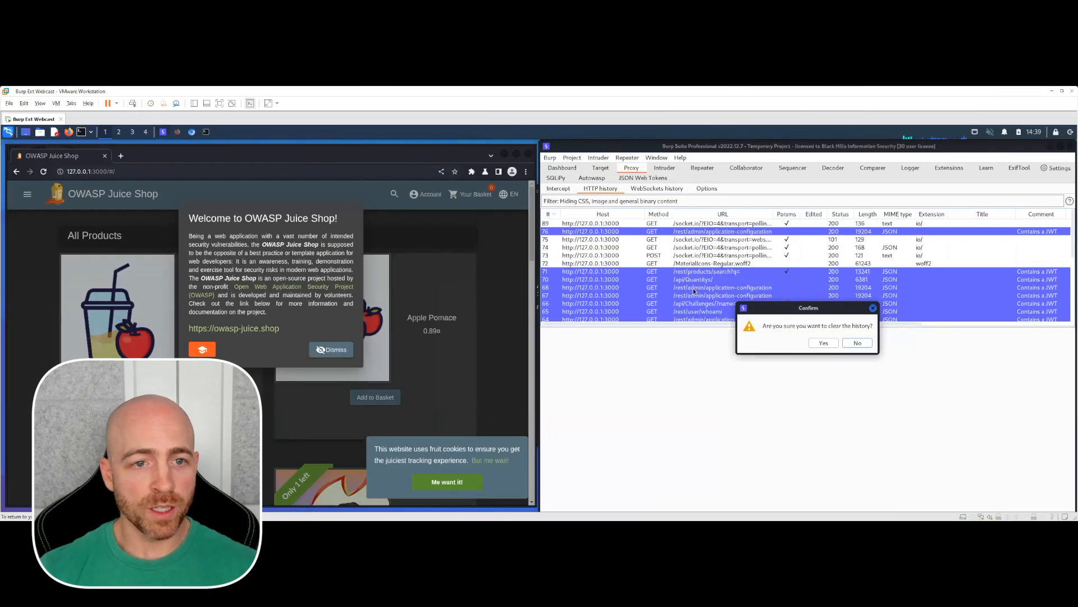
Confirm clearing the proxy HTTP history and dismiss the Juice Shop welcome popup
left_click(824, 343)
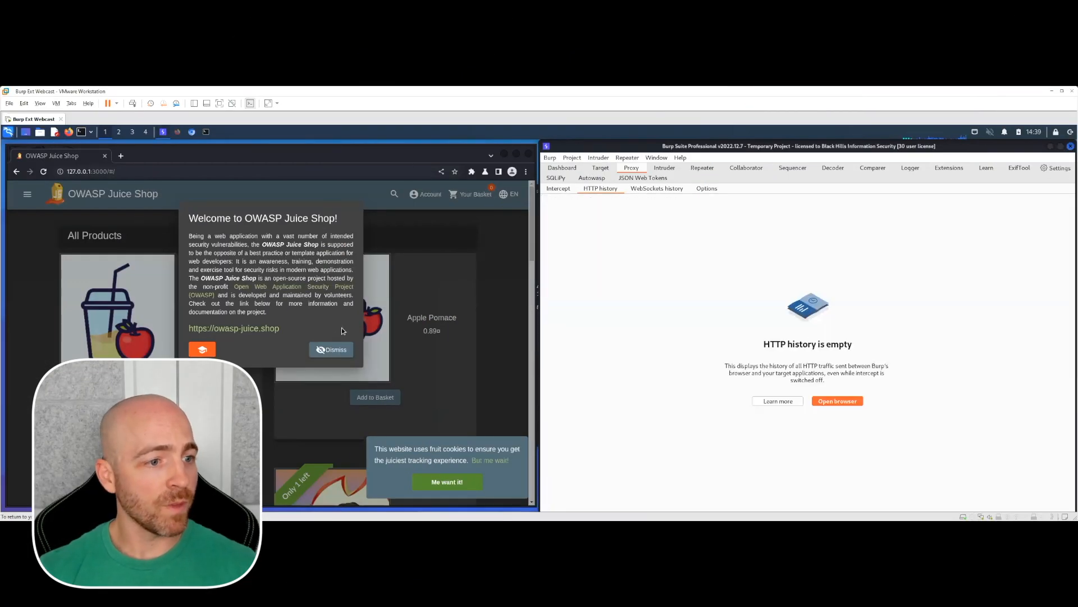
left_click(331, 349)
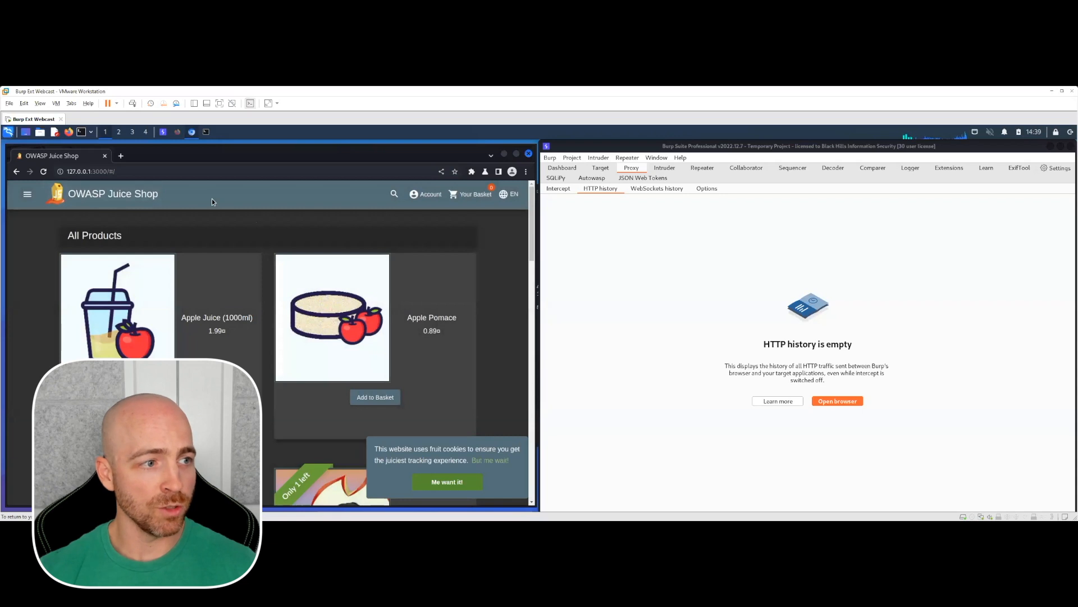
mouse_move(440, 221)
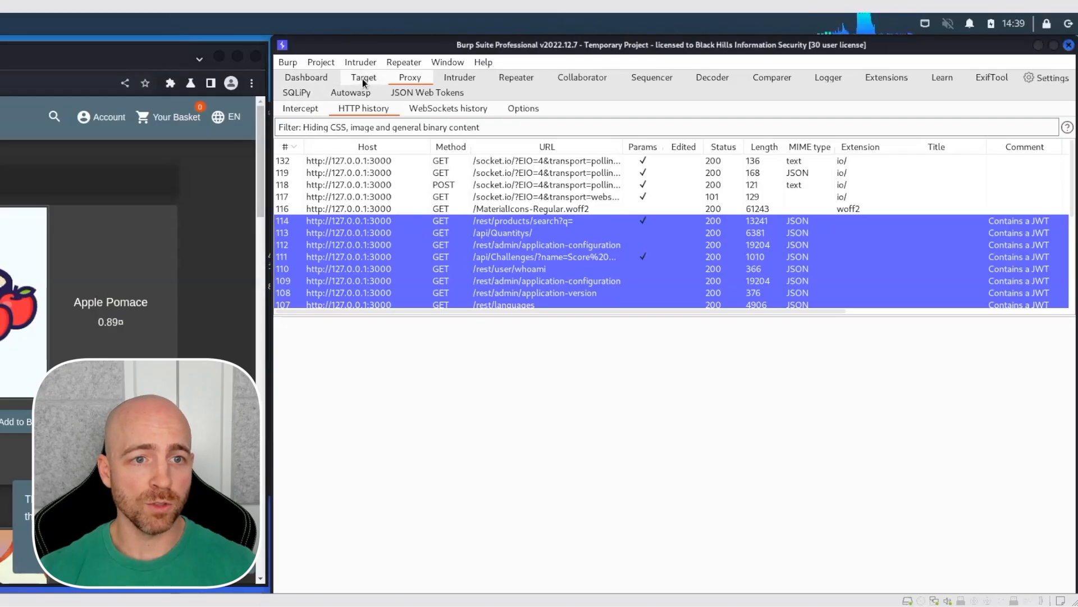
left_click(363, 78)
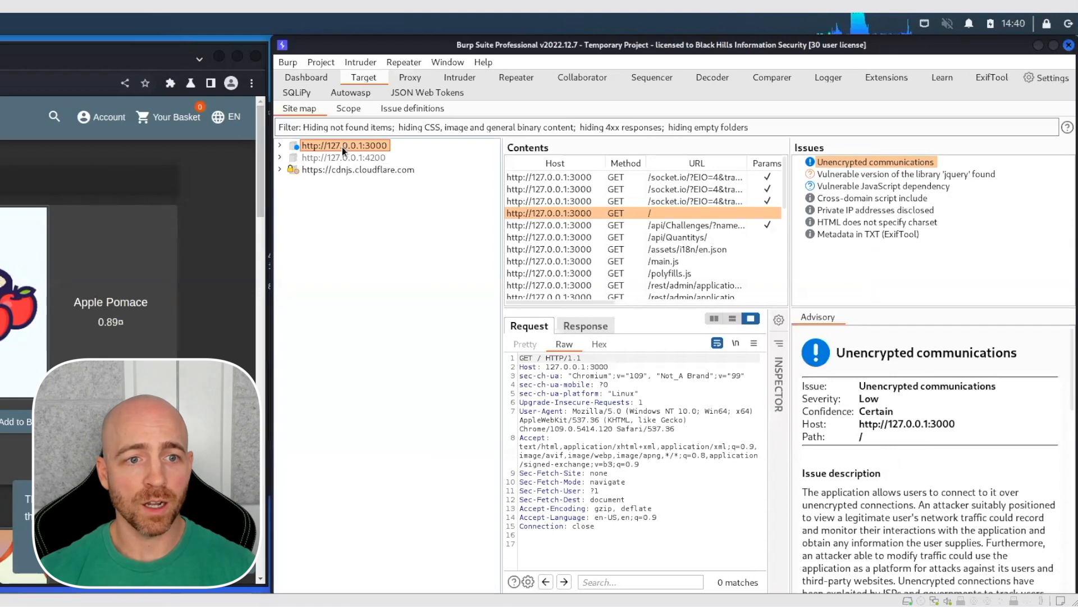
mouse_move(356, 260)
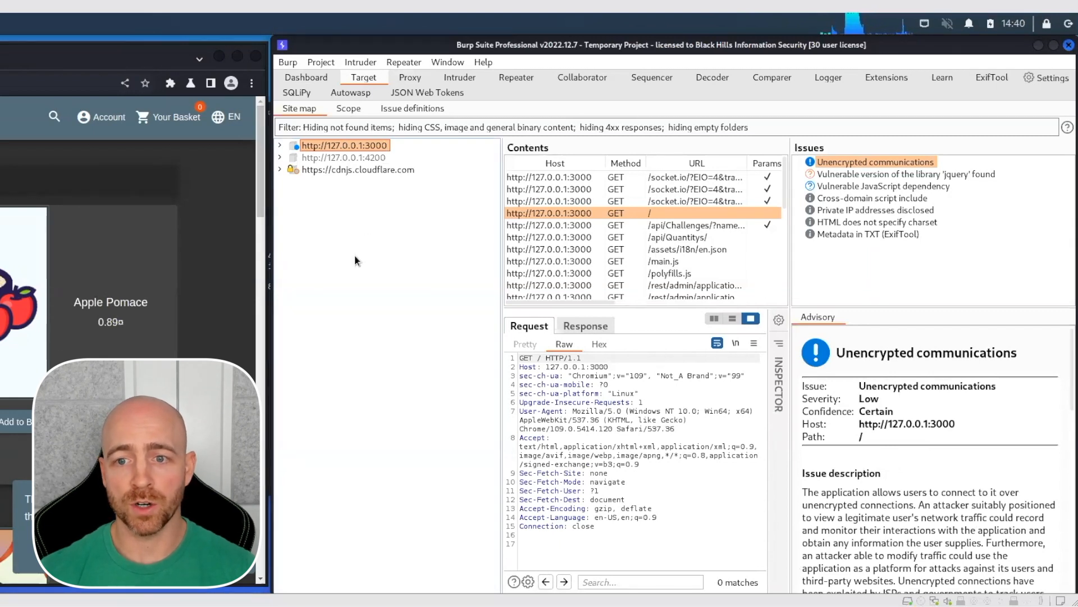
mouse_move(881, 188)
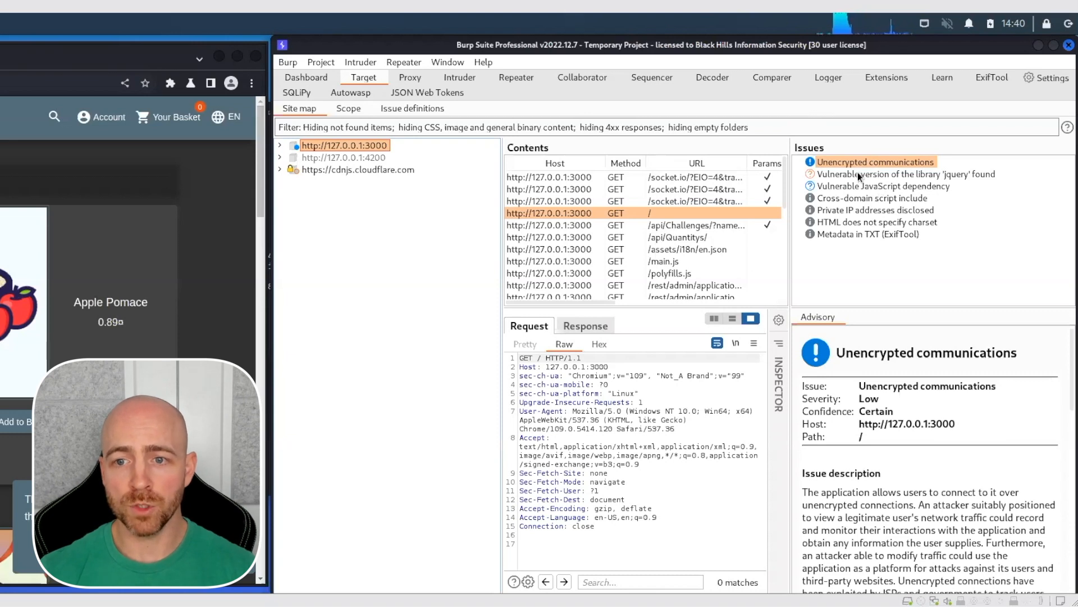
mouse_move(982, 179)
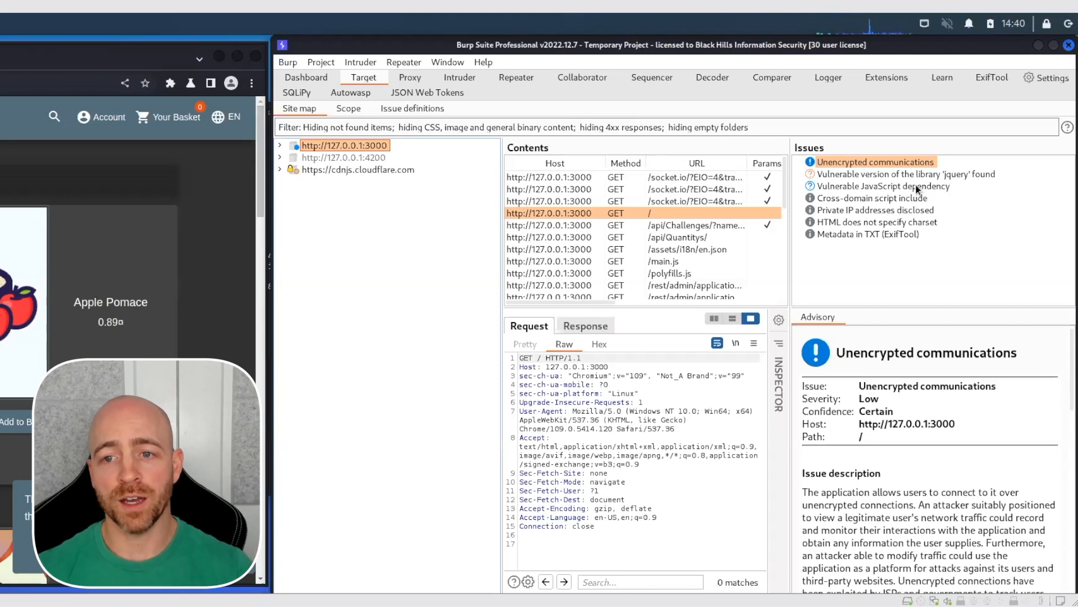
left_click(887, 186)
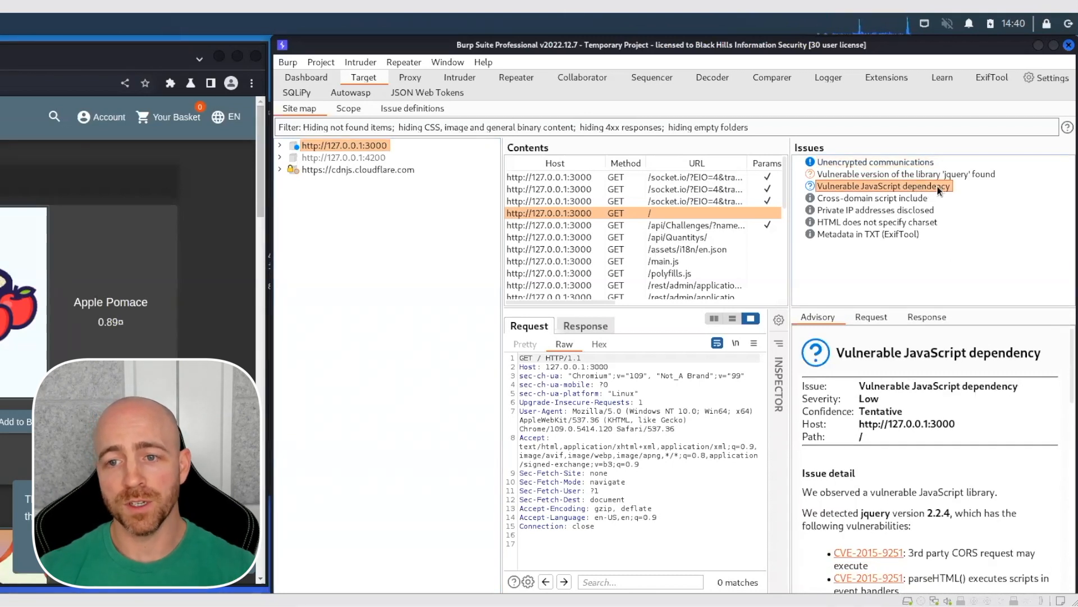
Compare the two jQuery issues, settling on the Retire.js 'Vulnerable version of the library jquery' advisory with its references
left_click(901, 173)
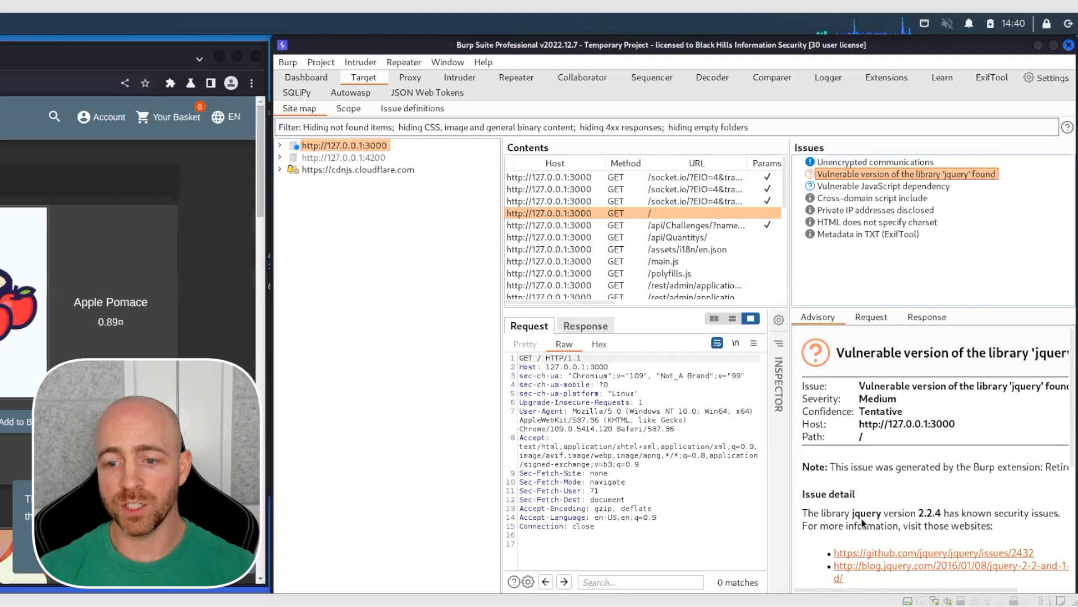
mouse_move(900, 200)
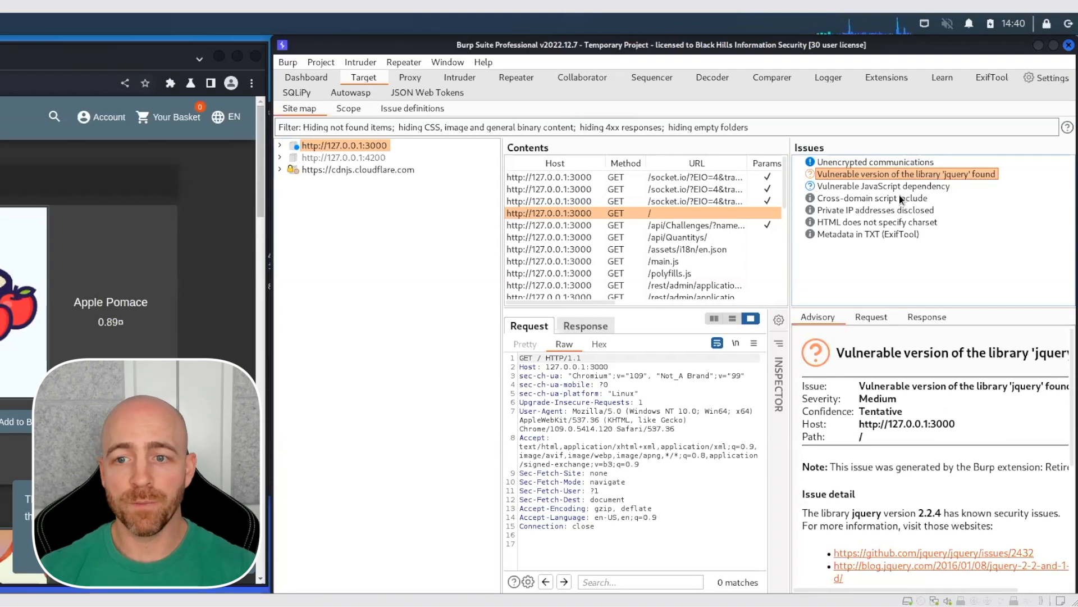
left_click(883, 186)
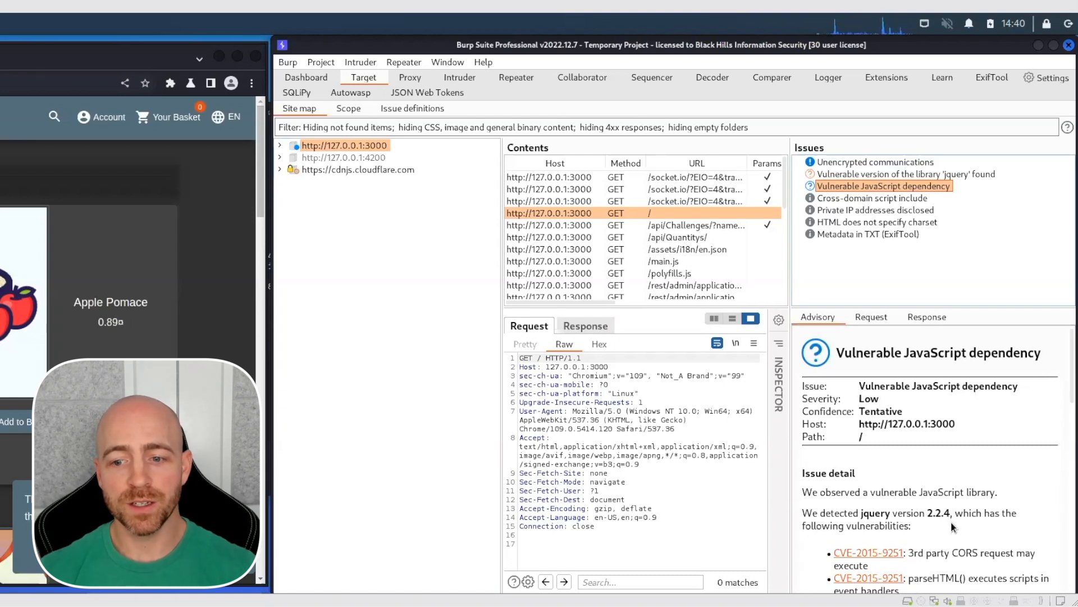
mouse_move(1032, 415)
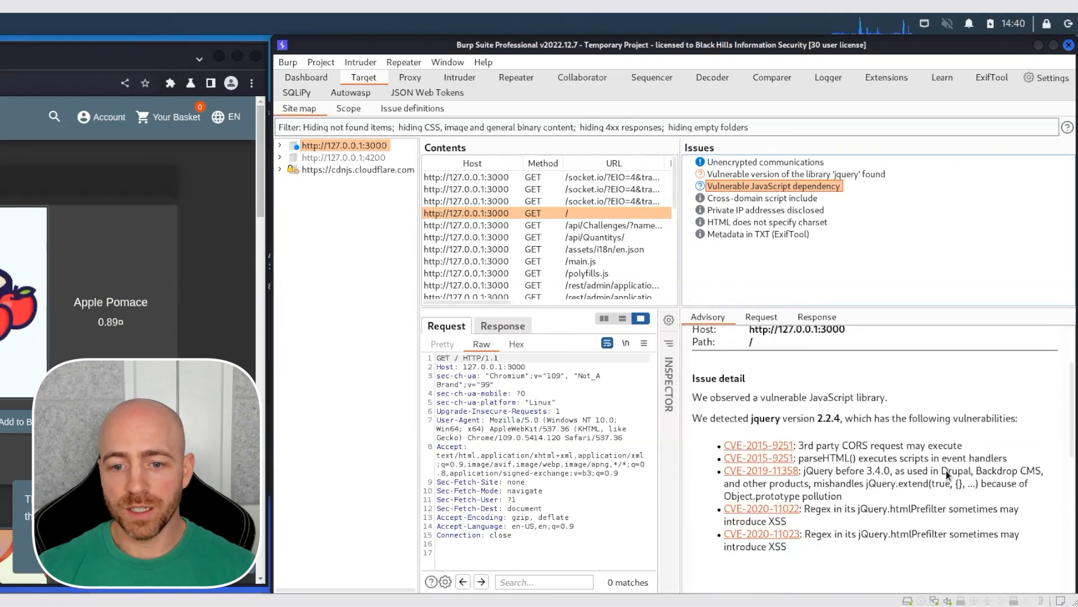
left_click(794, 173)
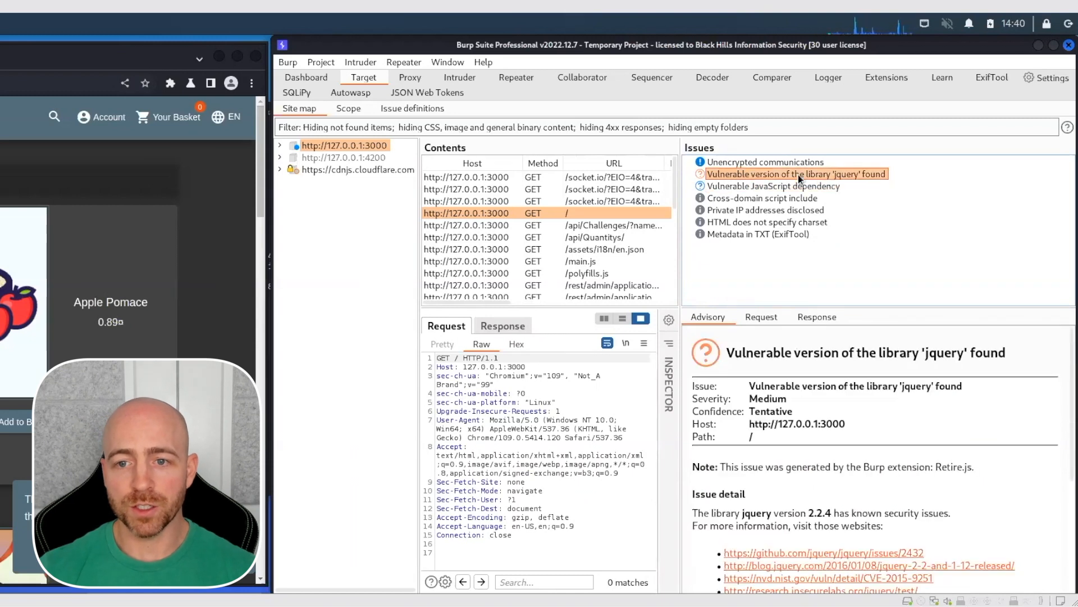
mouse_move(837, 472)
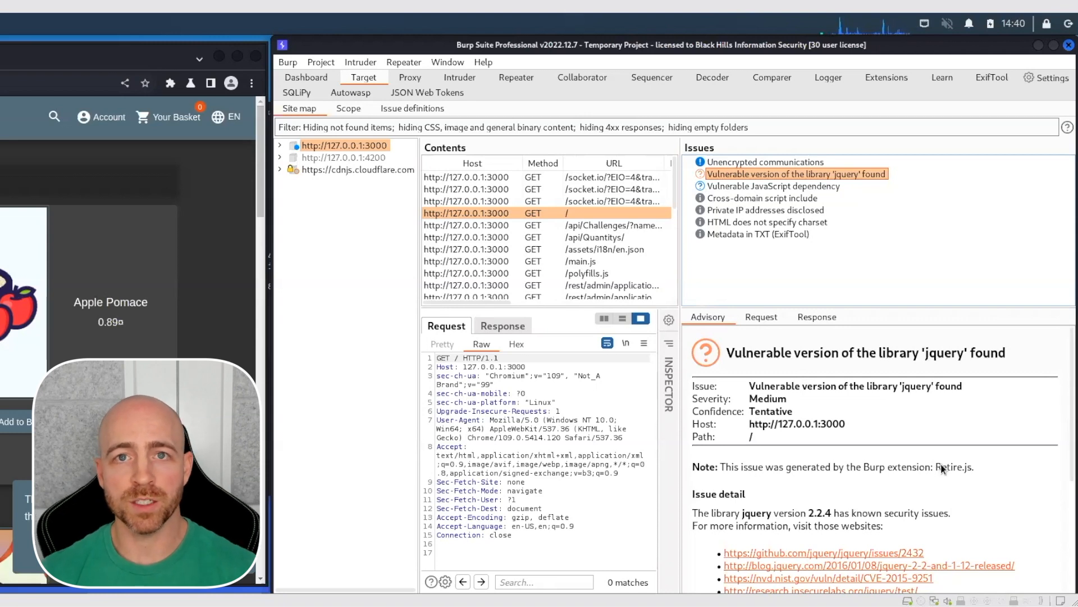
mouse_move(925, 478)
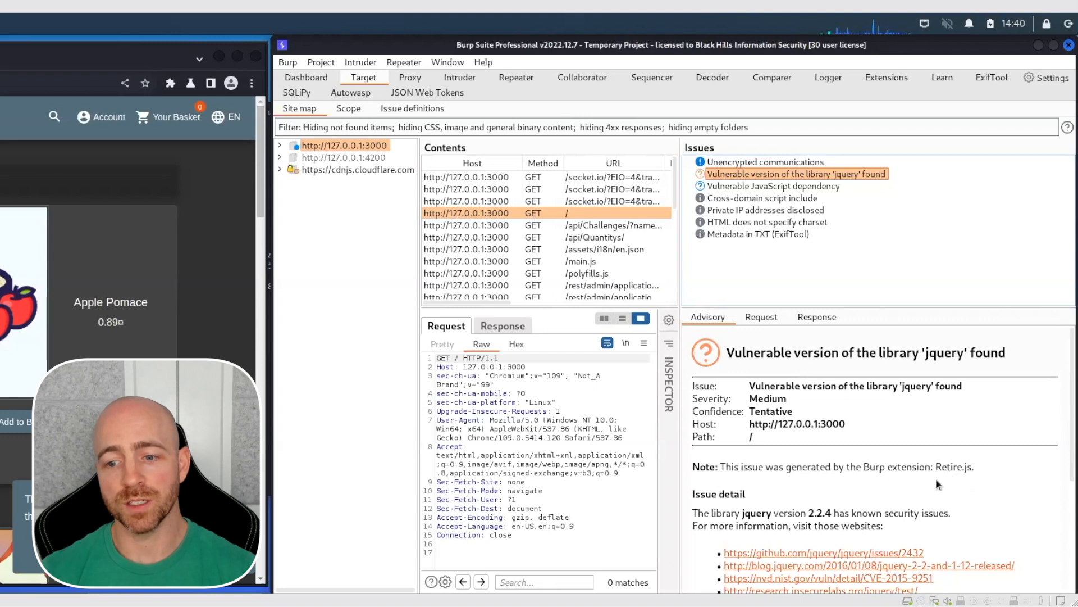
mouse_move(962, 492)
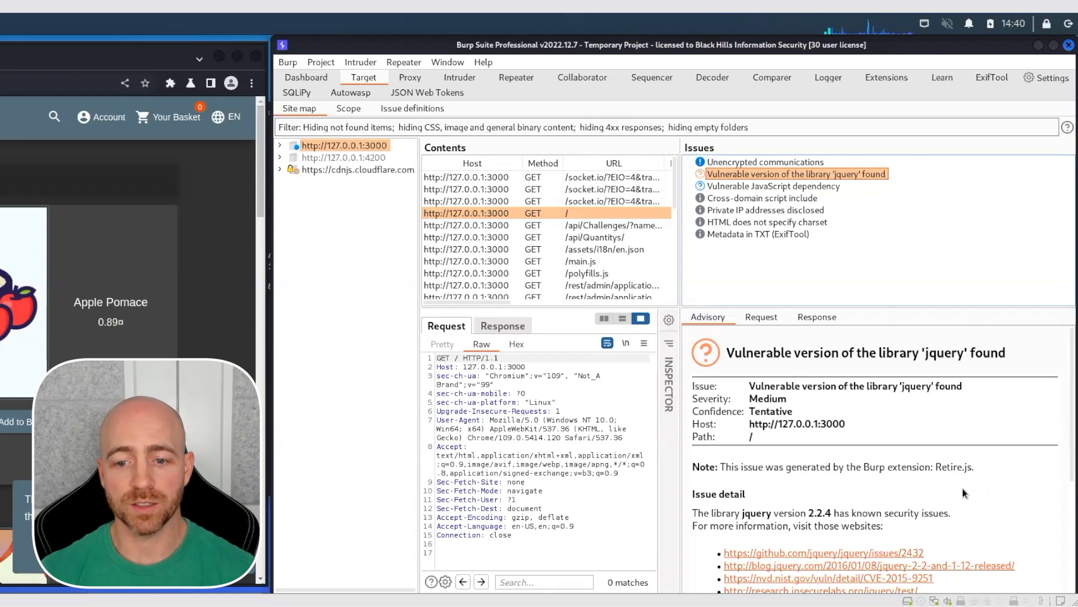
scroll("down", 3)
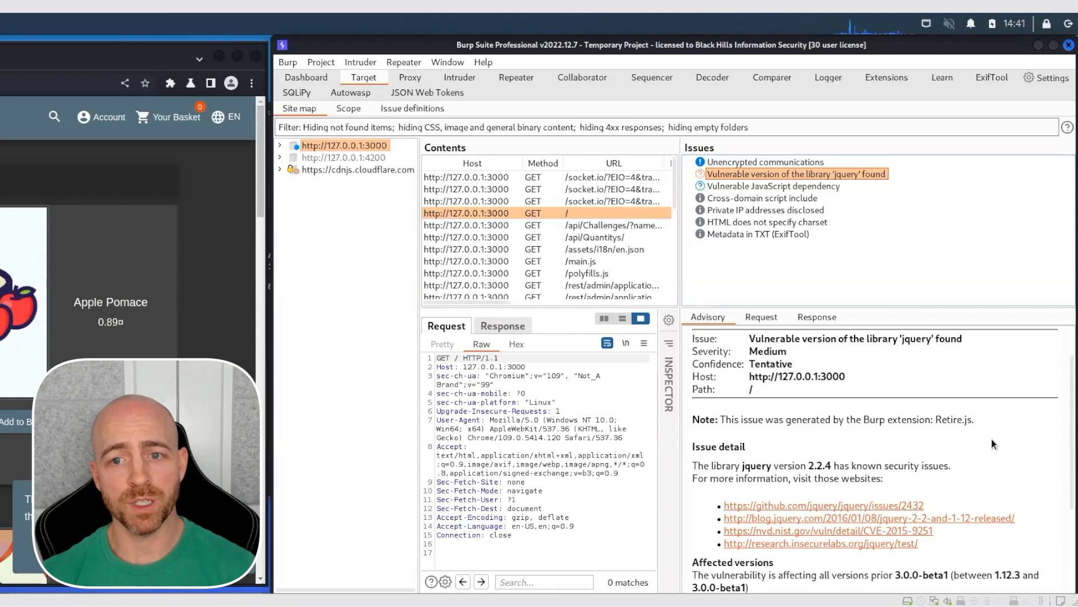
Reopen the Vulnerable JavaScript dependency advisory and view the CVE list for jQuery 2.2.4
left_click(772, 186)
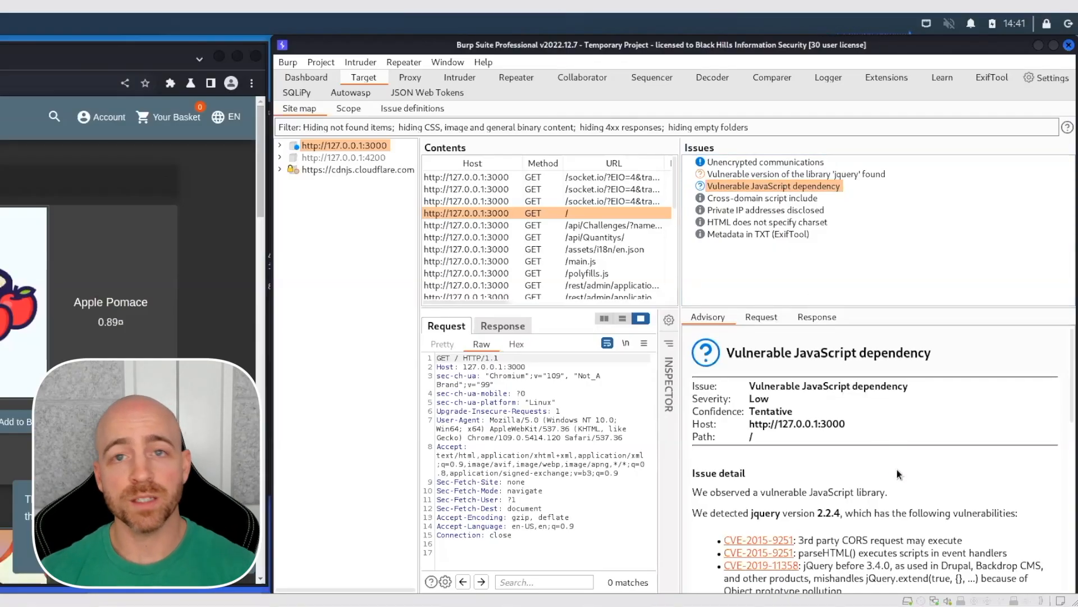
scroll("down", 3)
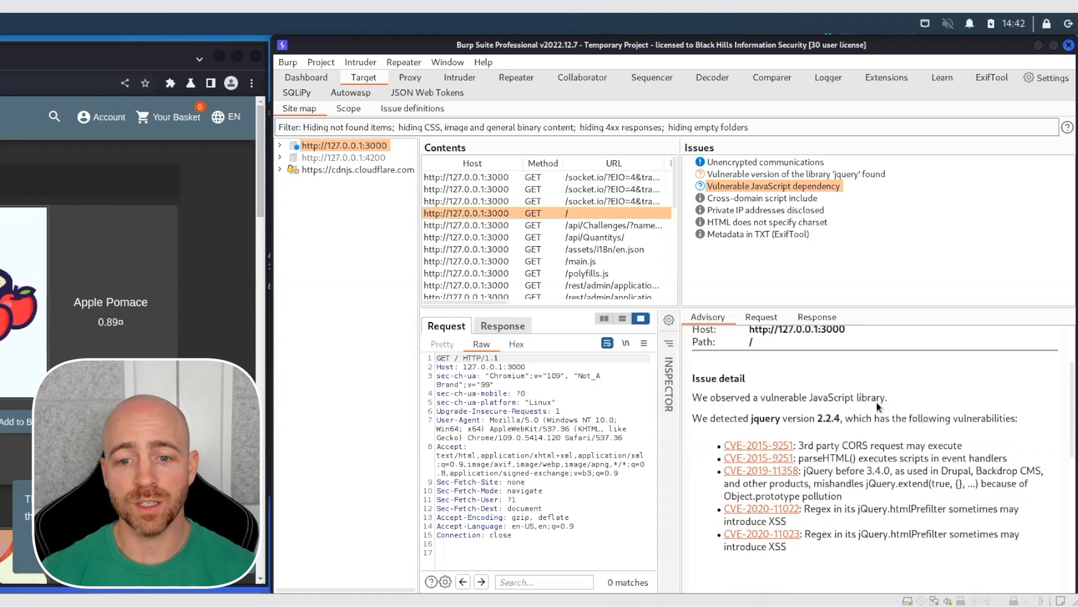
Re-read both jQuery advisories, then return to the BApp Store listing showing Retire.js details
left_click(795, 173)
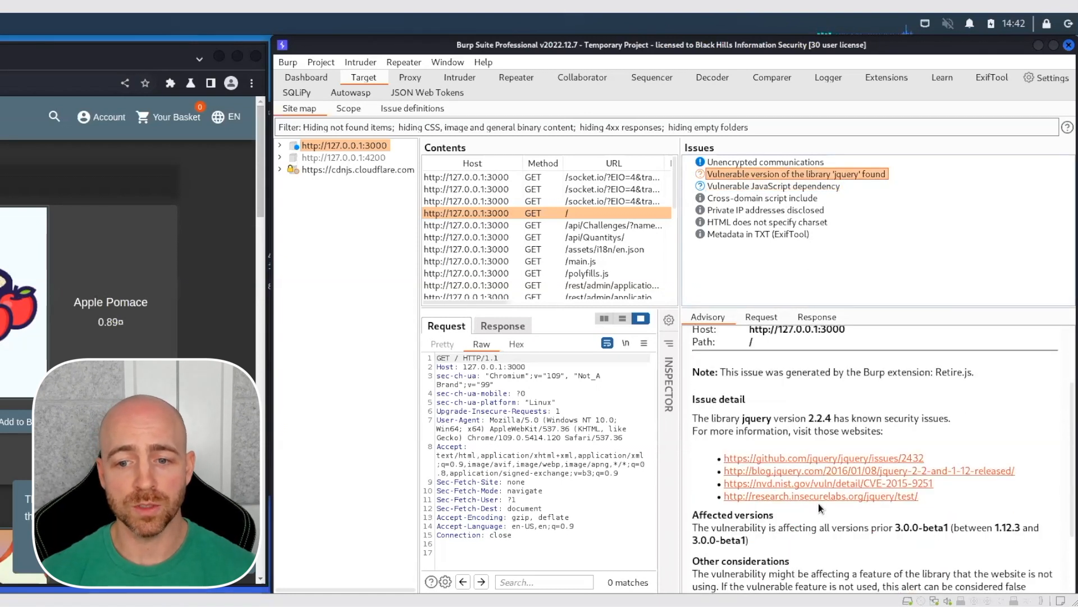
scroll("down", 3)
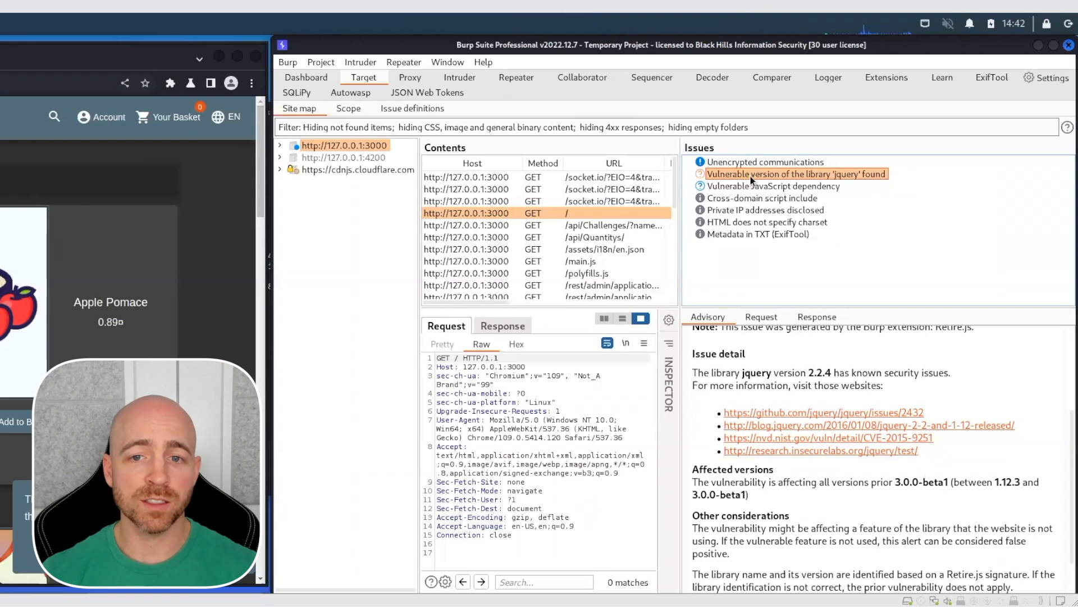
left_click(770, 186)
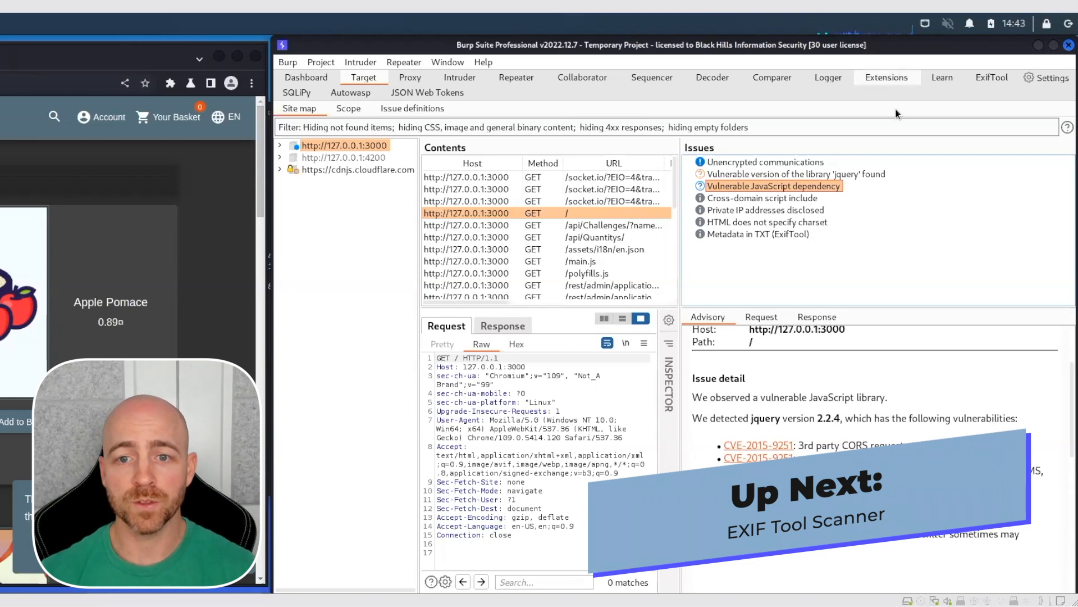
left_click(886, 77)
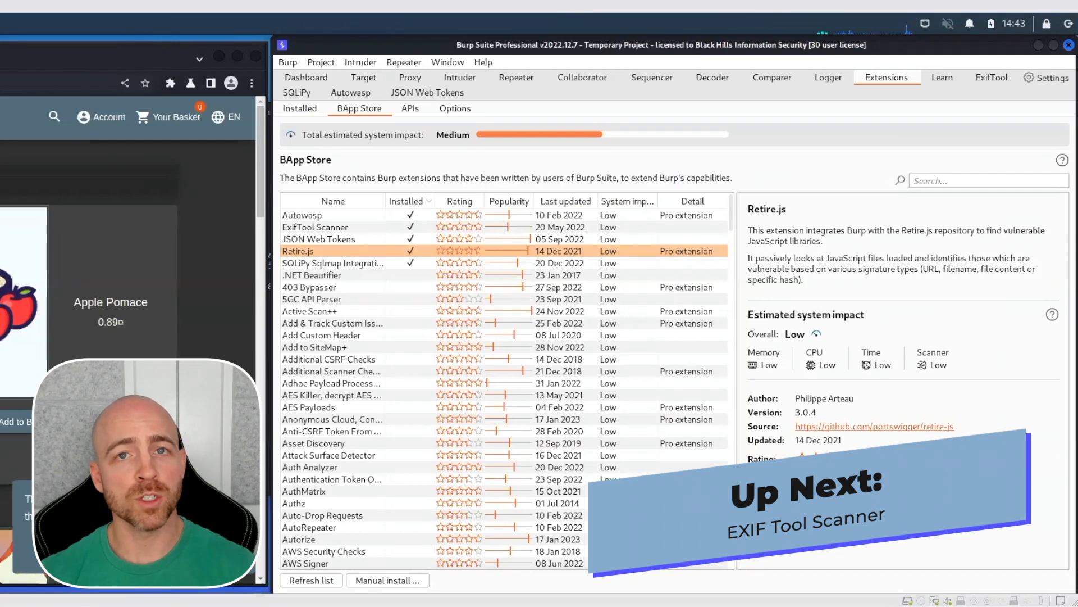